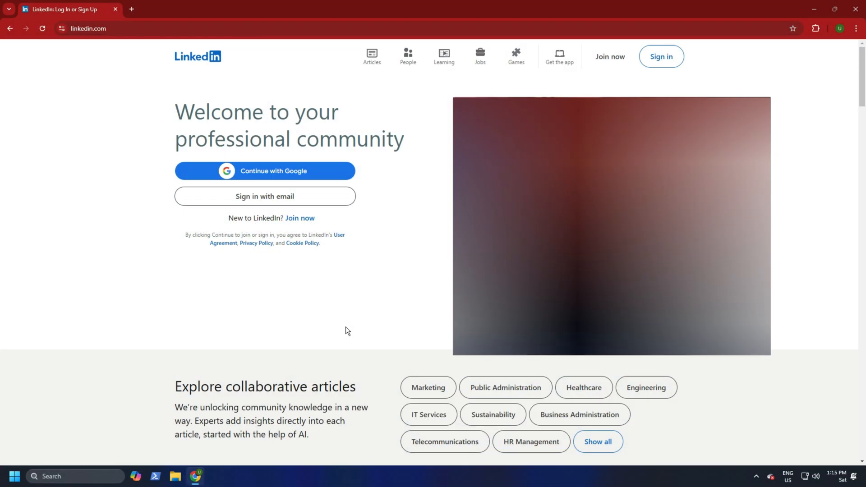
# Step: Sign in, reach Settings & Privacy from the Me menu, and select Data privacy in the sidebar
pyautogui.click(660, 56)
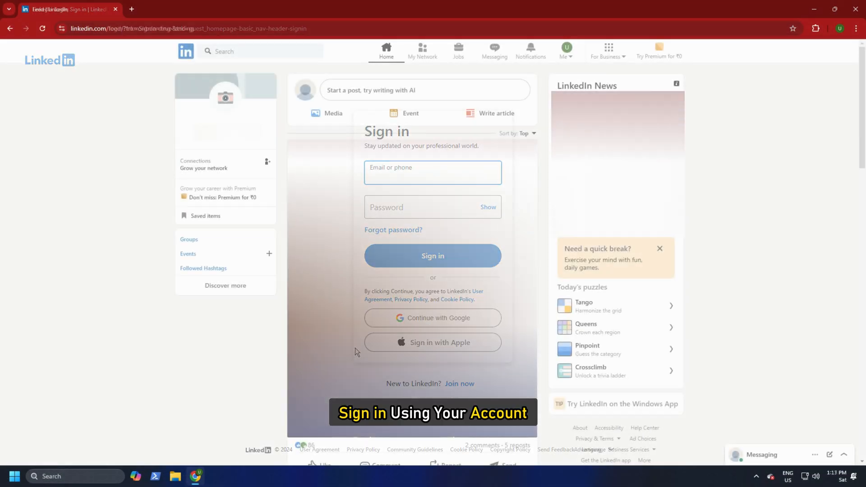
pyautogui.click(566, 48)
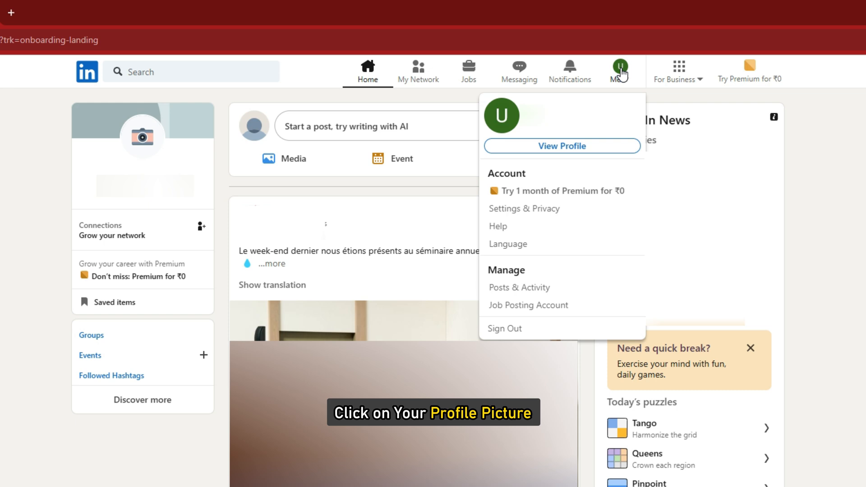
pyautogui.click(523, 209)
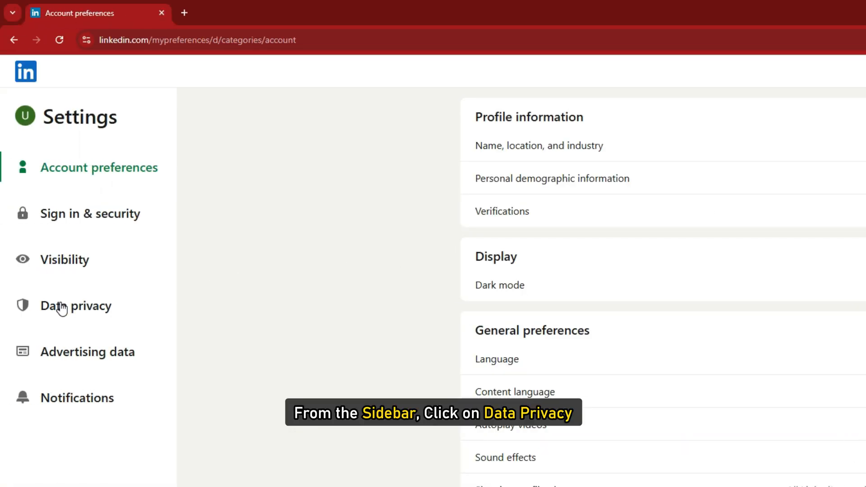
pyautogui.click(75, 306)
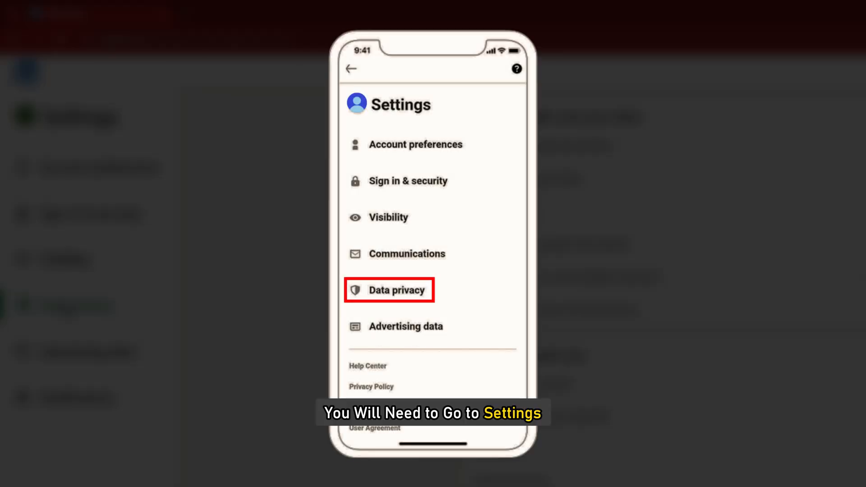
pyautogui.click(388, 290)
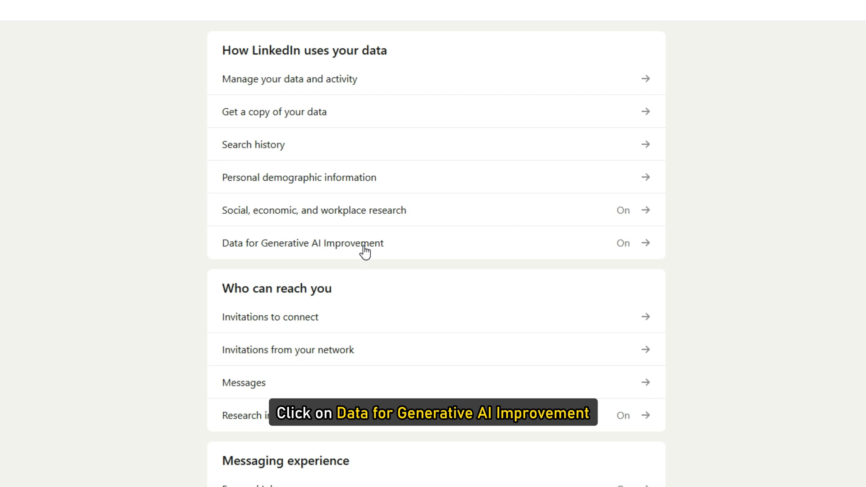
# Step: Switch 'Use my data for training content creation AI models' to Off
pyautogui.click(303, 243)
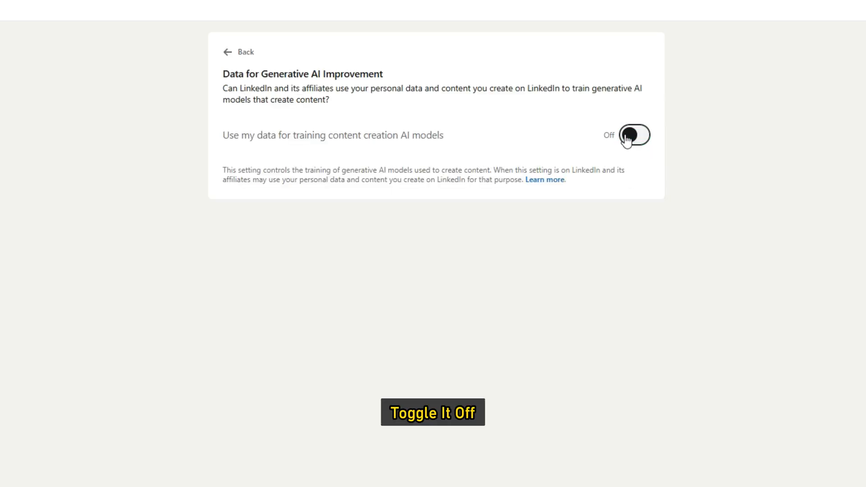